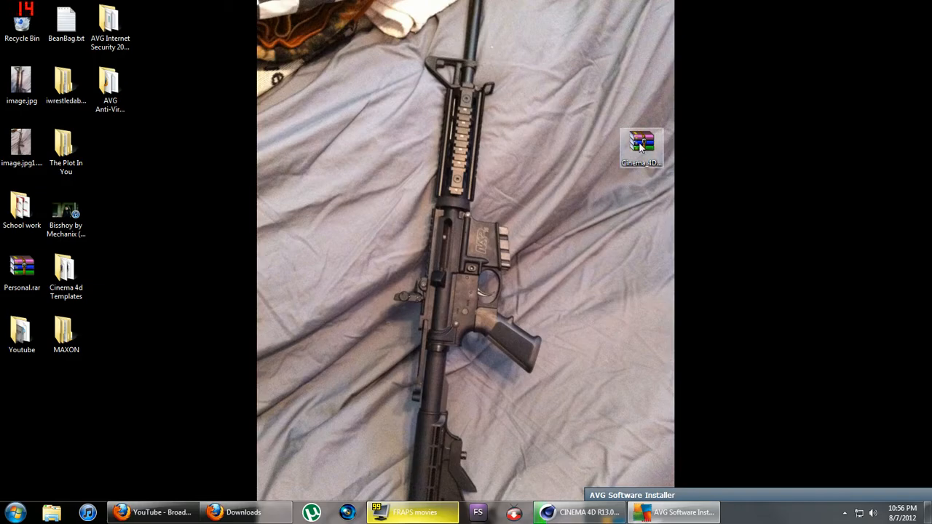
# Restore the Firefox window showing the YouTube home page from the taskbar
pyautogui.click(641, 146)
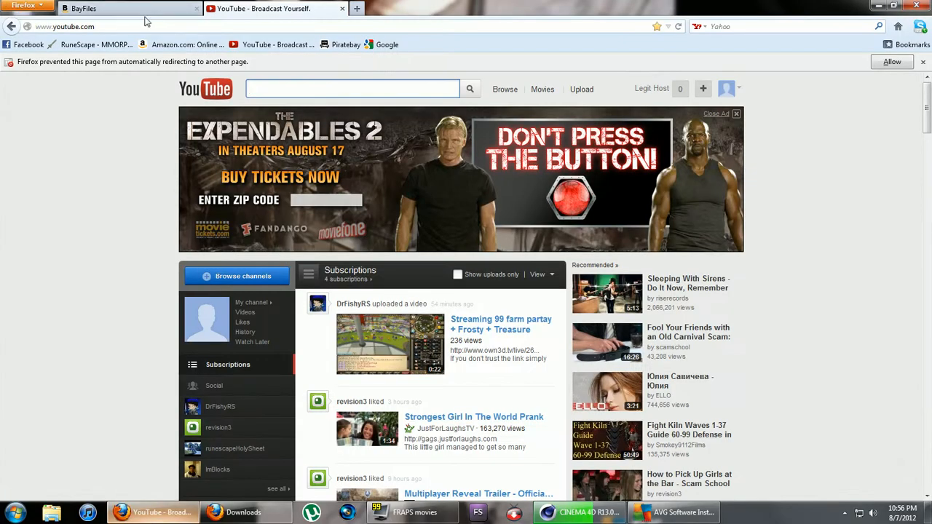
# Download Cinema_4D_R13_Unpacker.rar from BayFiles and open it in WinRAR
pyautogui.click(110, 8)
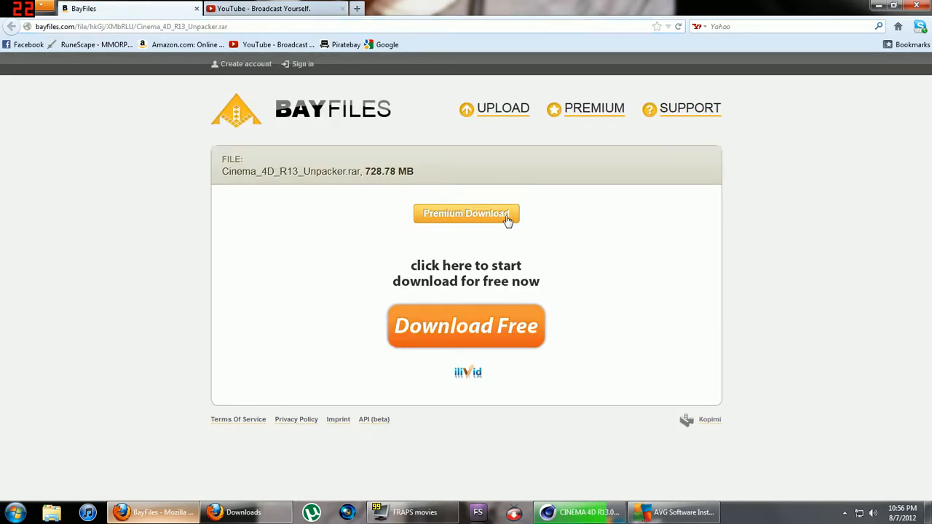
pyautogui.click(465, 325)
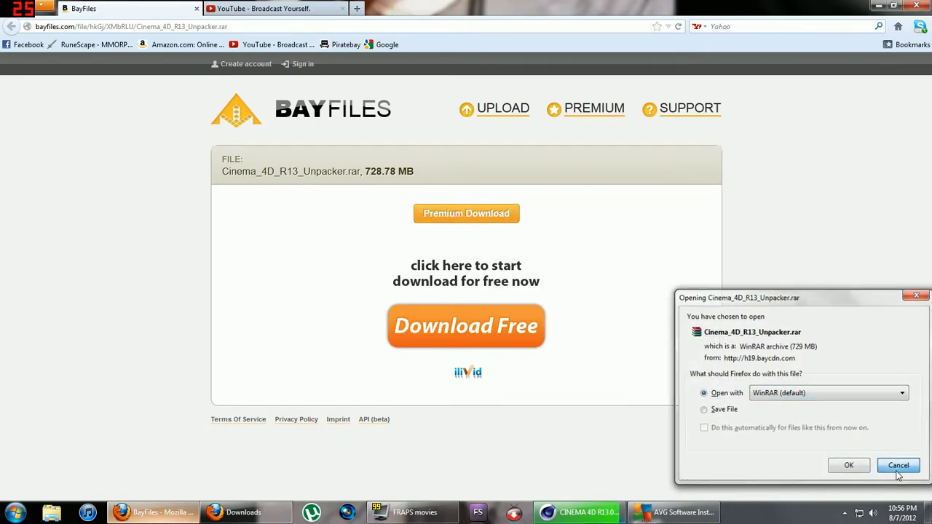
pyautogui.click(898, 465)
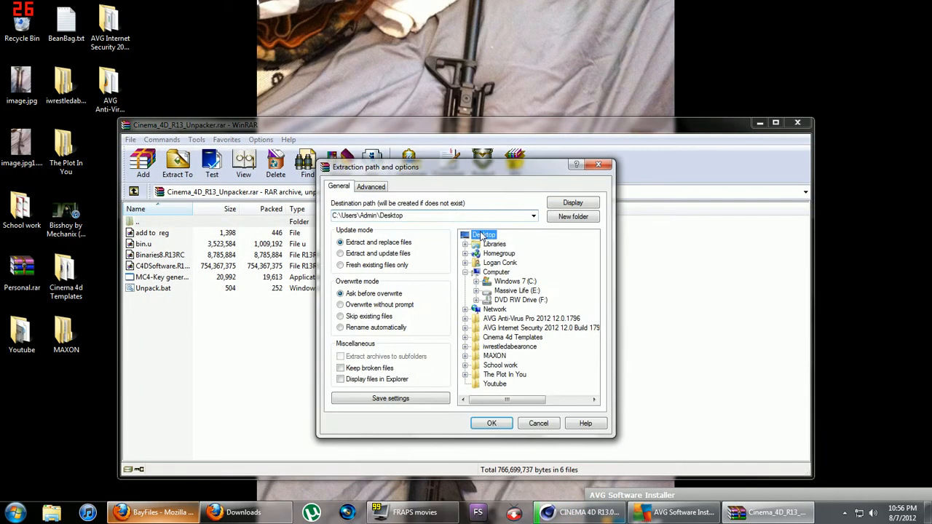
# Extract the archive's six files, including Unpack.bat and bin.u, to the desktop and close WinRAR
pyautogui.click(491, 423)
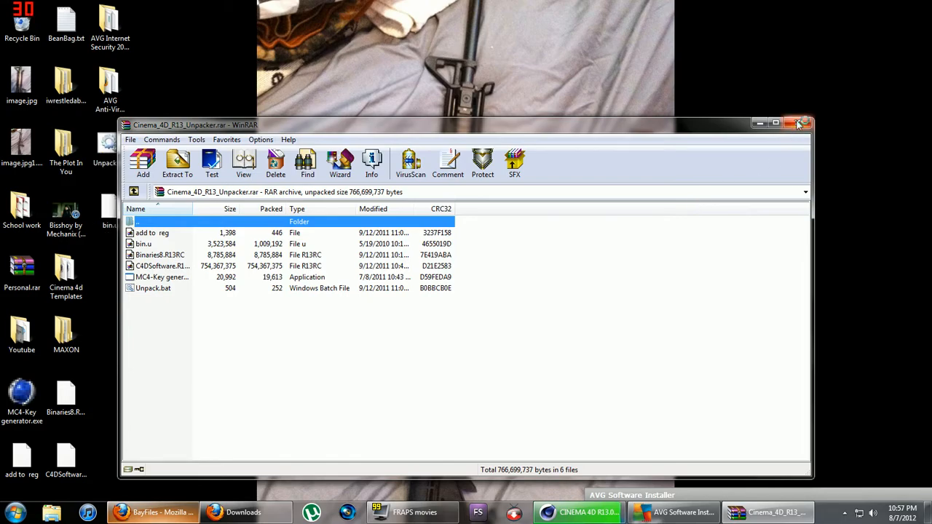
pyautogui.click(798, 123)
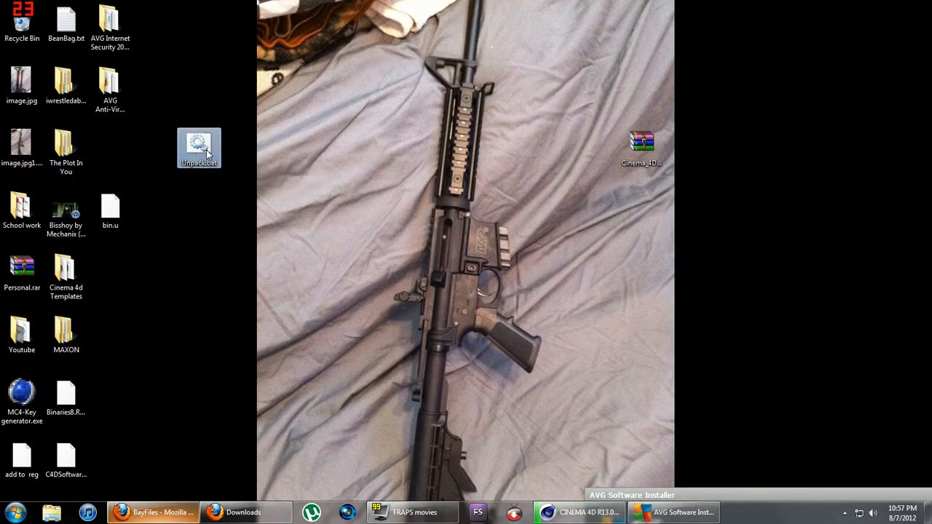
# Run Unpack.bat so the files move into MAXON, close the console and open the MAXON folder
pyautogui.doubleClick(199, 147)
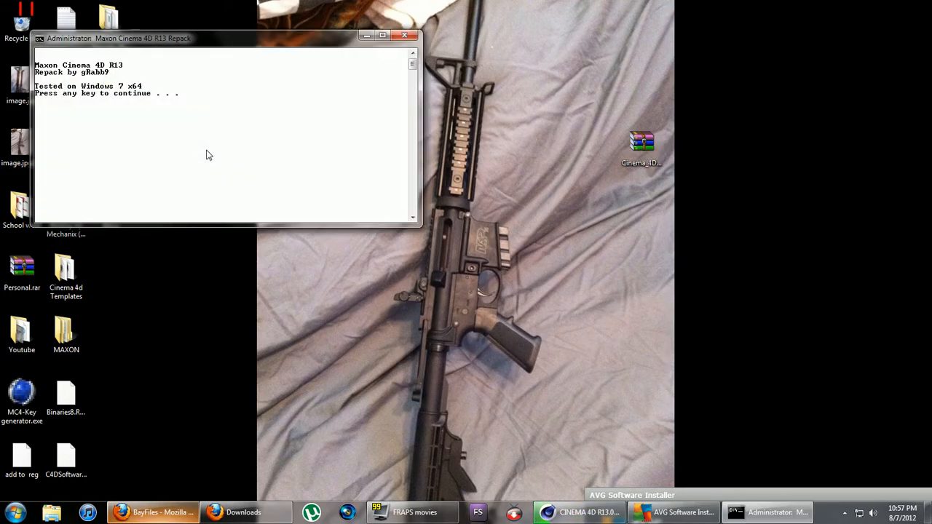
pyautogui.press('enter')
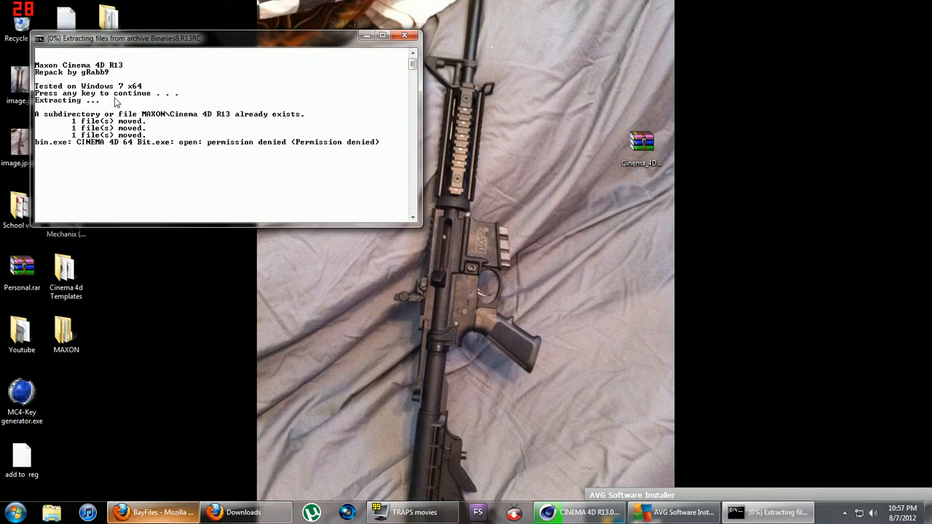
pyautogui.moveTo(406, 36)
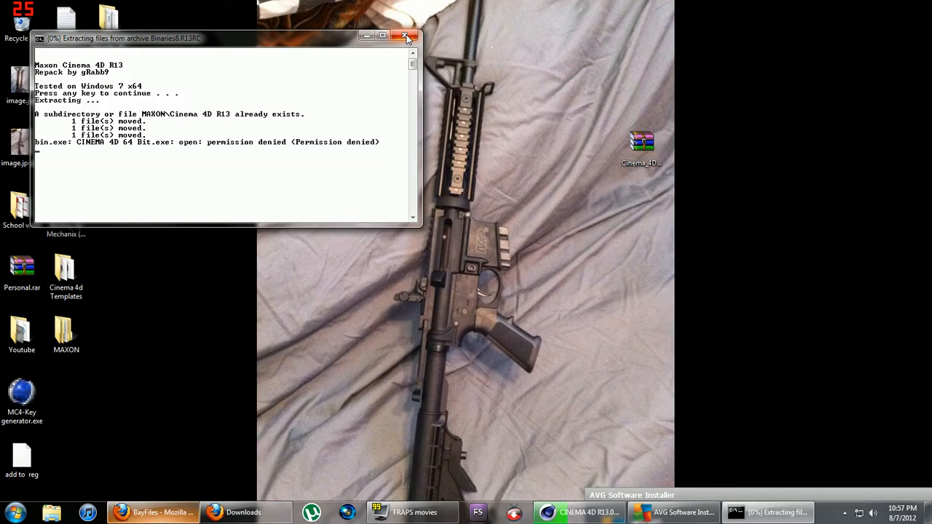
pyautogui.click(406, 37)
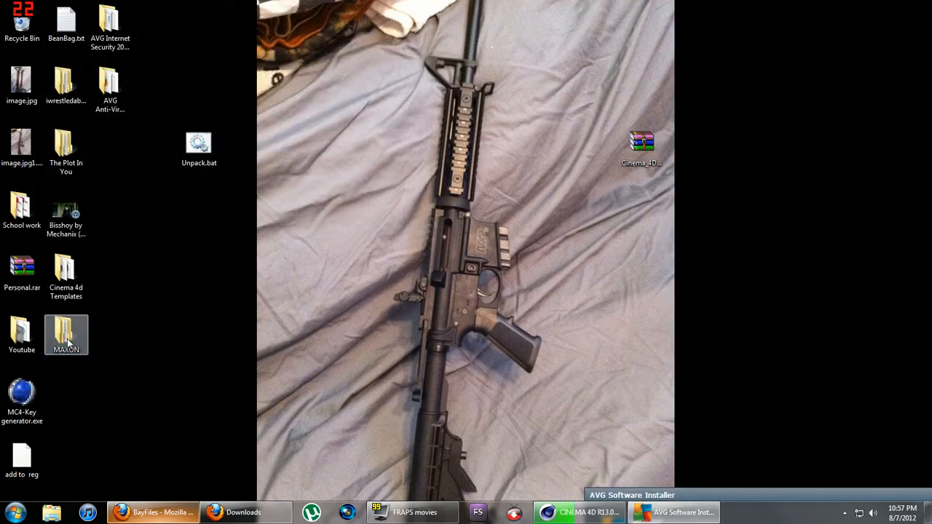
pyautogui.doubleClick(66, 334)
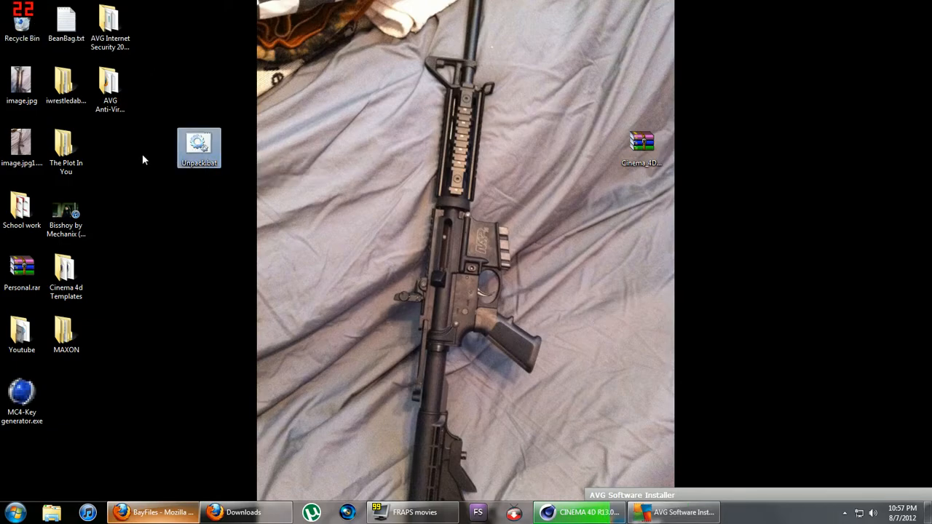
# Move Unpack.bat beside the other icons, run it again, then bin MC4-Key generator.exe
pyautogui.moveTo(199, 147); pyautogui.dragTo(110, 148)
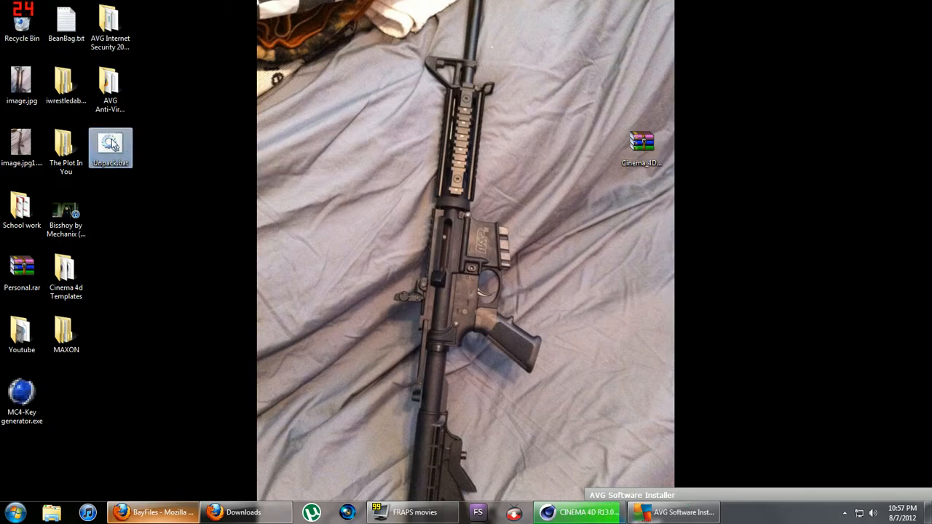
pyautogui.doubleClick(110, 148)
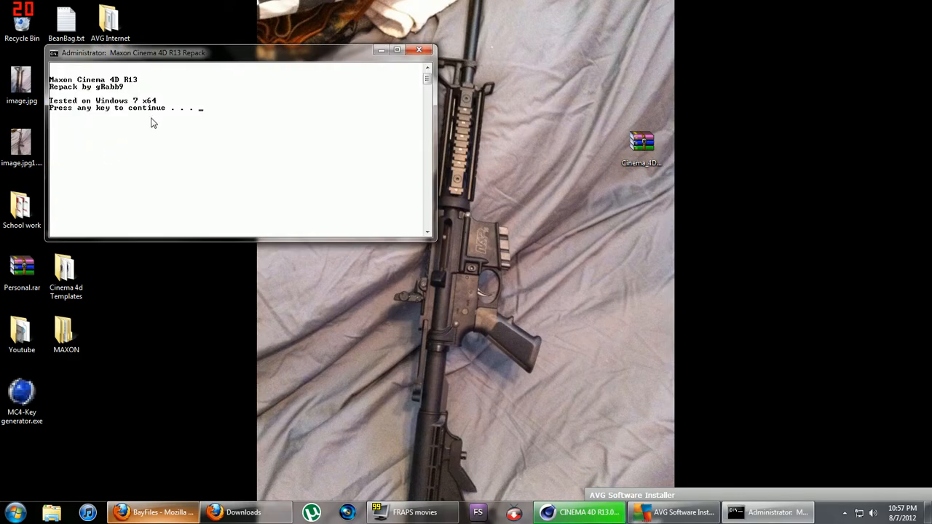
pyautogui.press('enter')
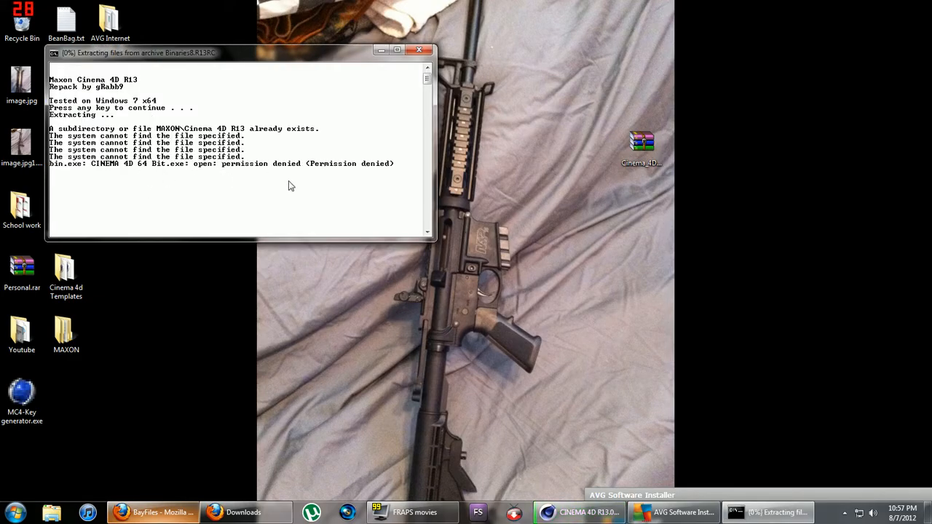
pyautogui.moveTo(71, 63)
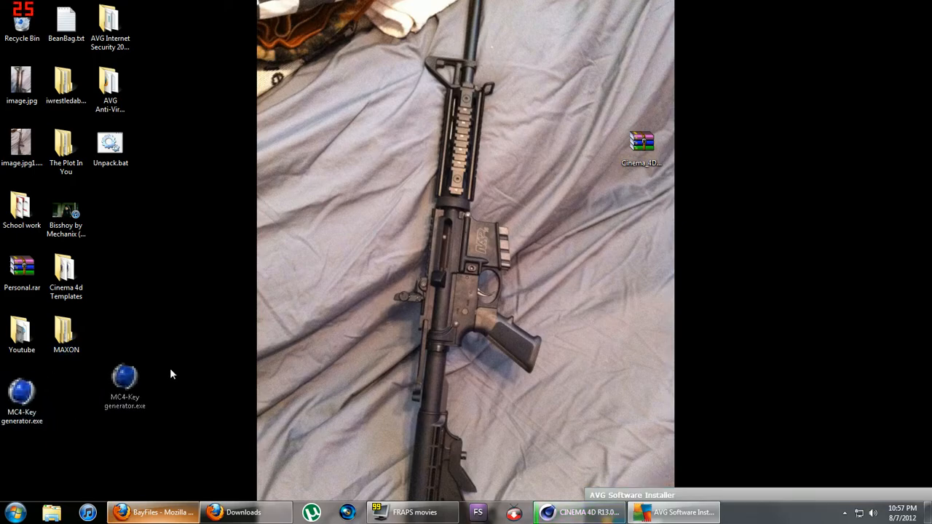
pyautogui.moveTo(124, 377); pyautogui.dragTo(208, 234)
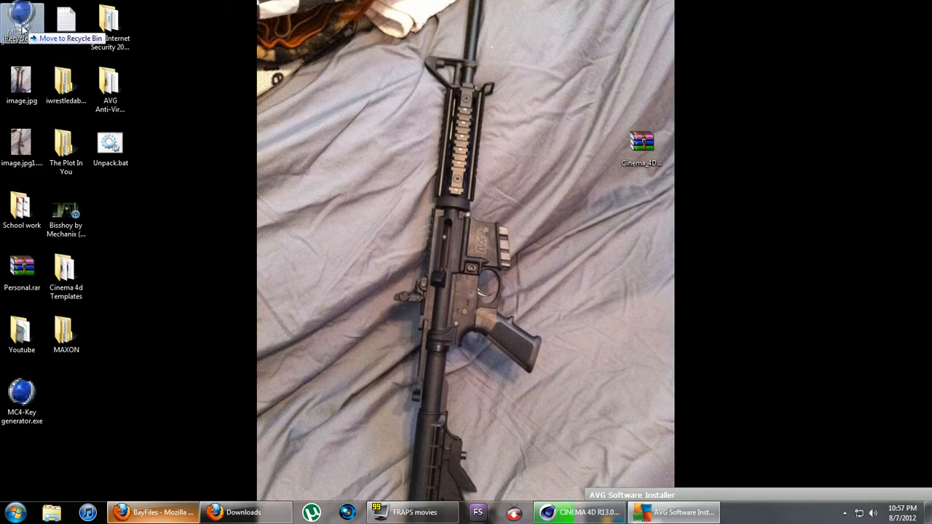
# Open MAXON\Cinema 4D R13 showing the CINEMA 4D and CINEMA 4D 64 Bit executables
pyautogui.doubleClick(65, 334)
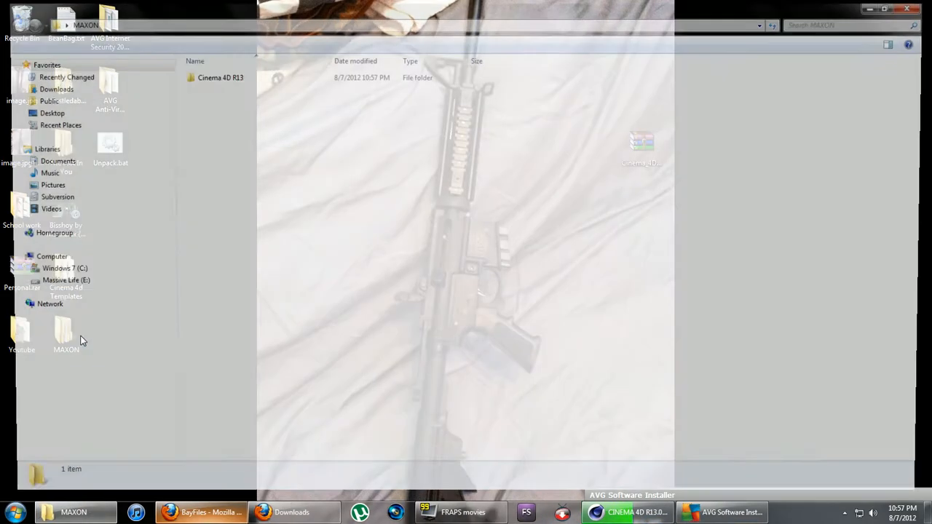
pyautogui.doubleClick(221, 77)
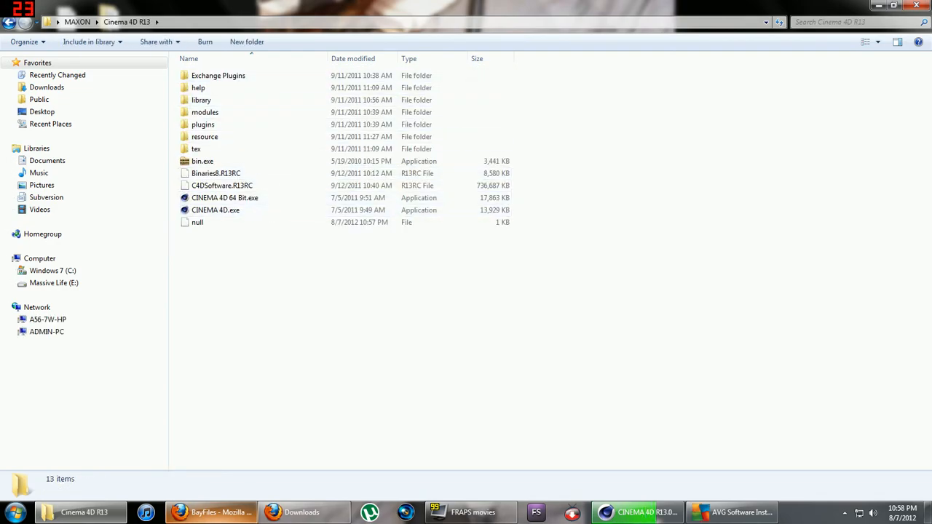
pyautogui.moveTo(638, 511)
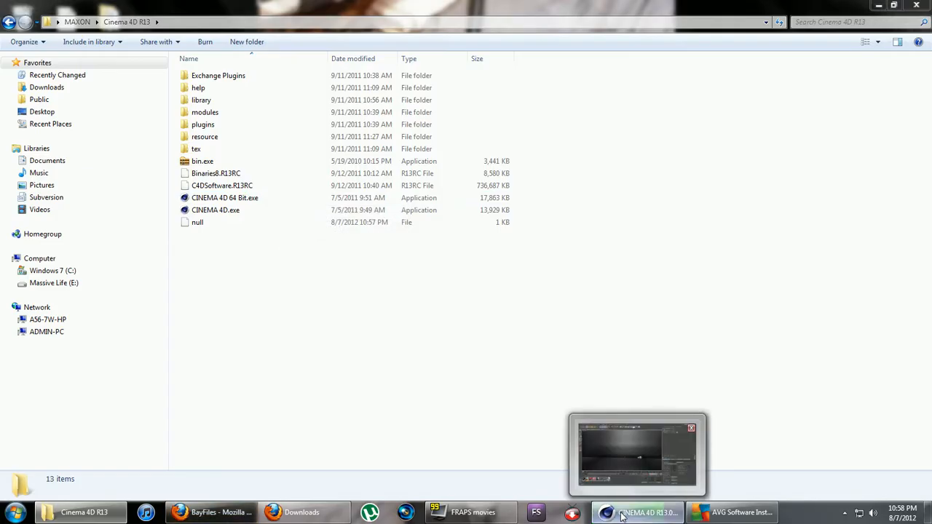
pyautogui.click(639, 512)
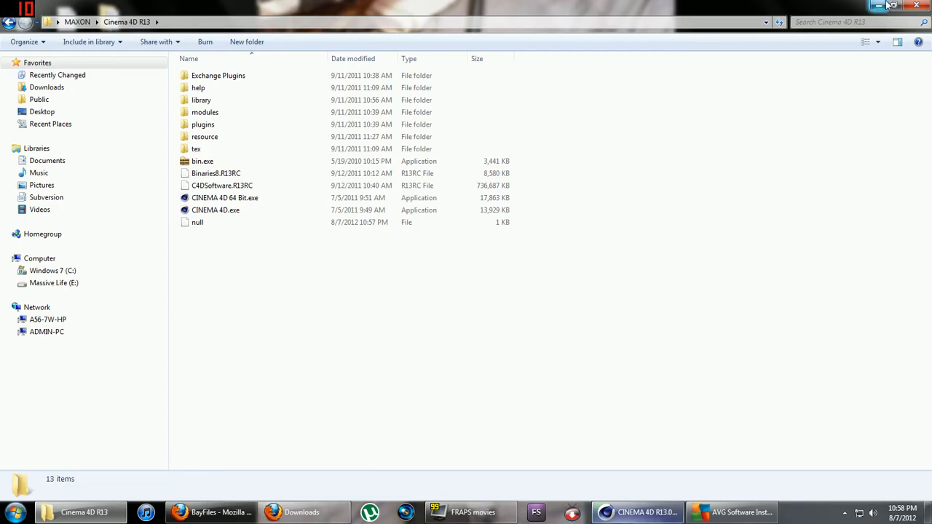
pyautogui.moveTo(886, 5)
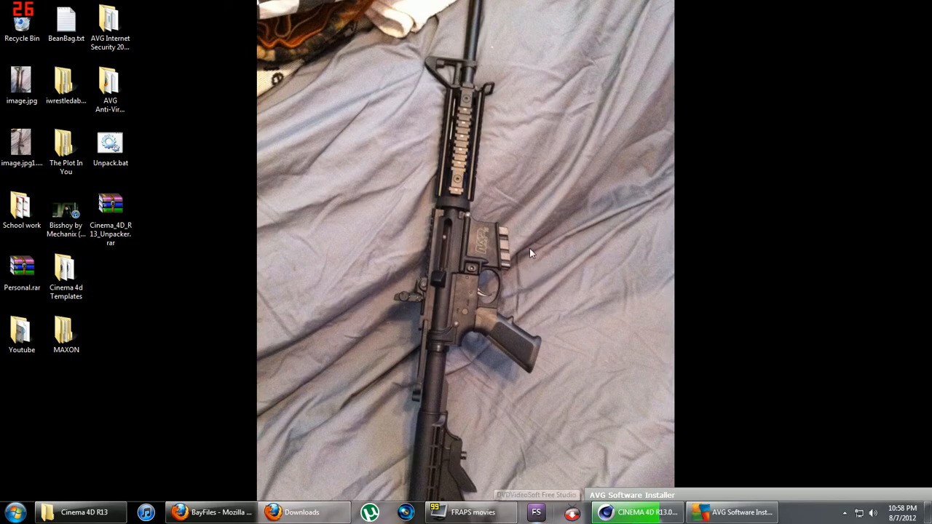
pyautogui.moveTo(588, 244)
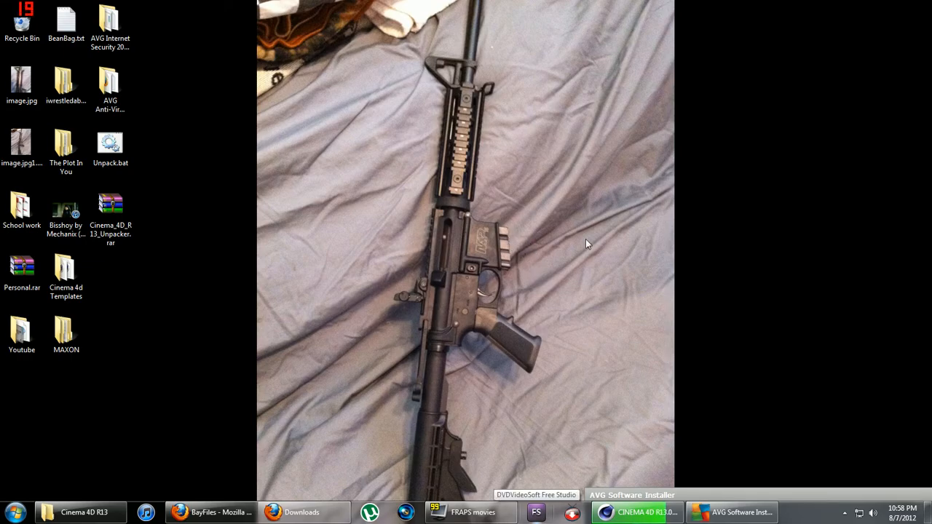
pyautogui.moveTo(407, 82)
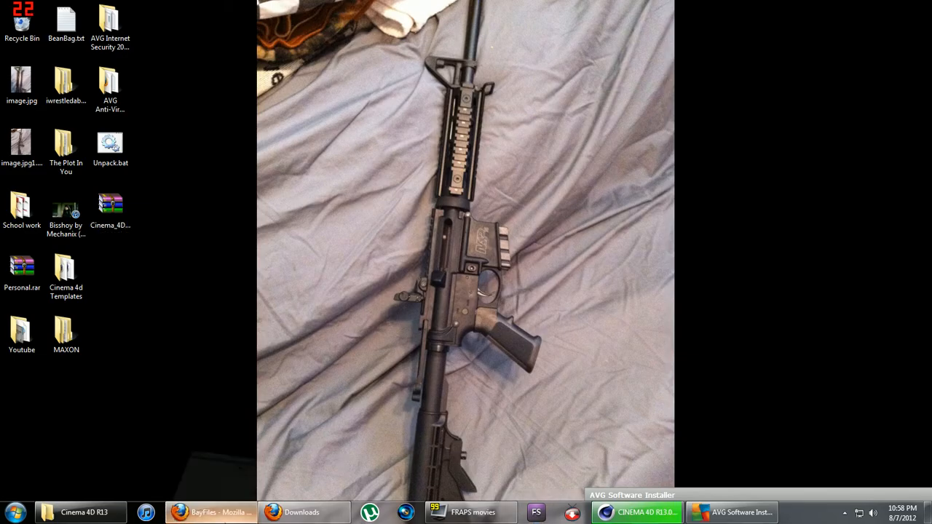
# Bring the Firefox BayFiles page for Cinema_4D_R13_Unpacker.rar back in front
pyautogui.click(211, 511)
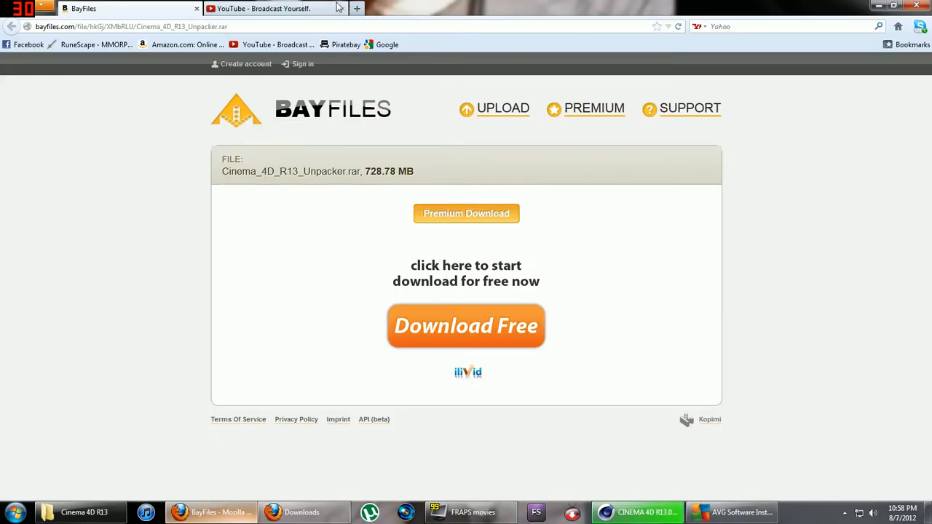